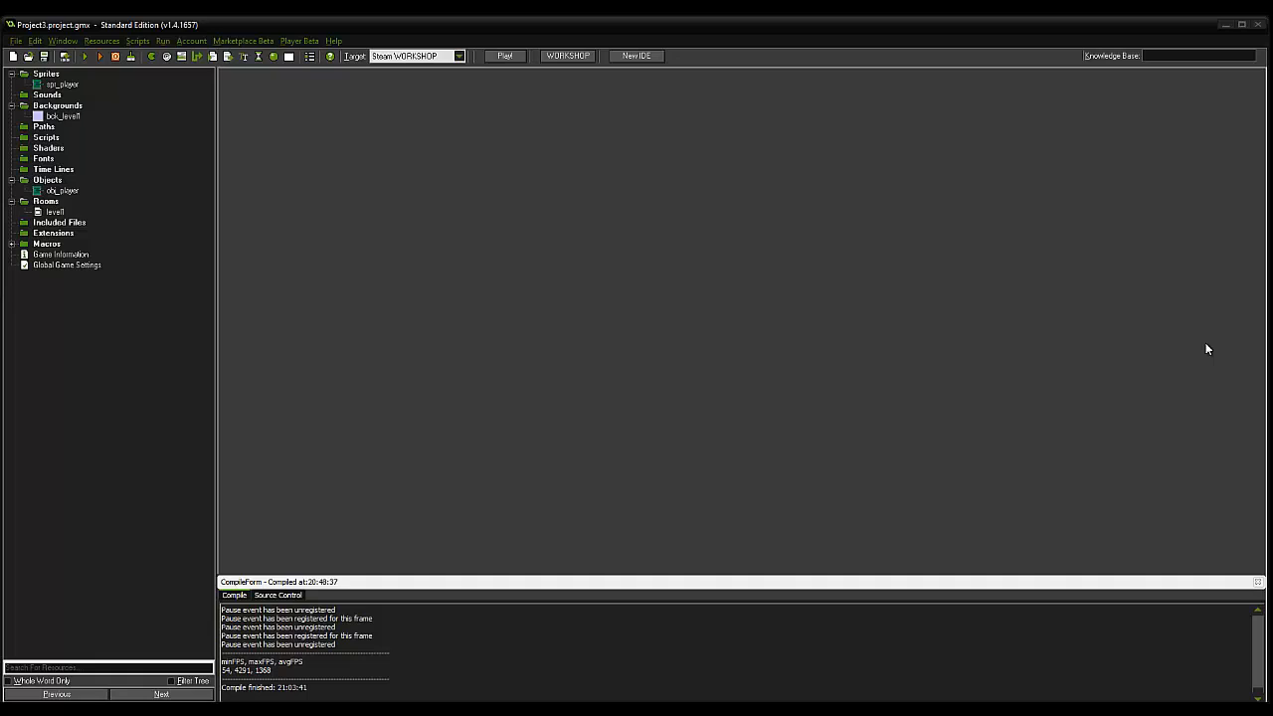
pyautogui.moveTo(764, 290)
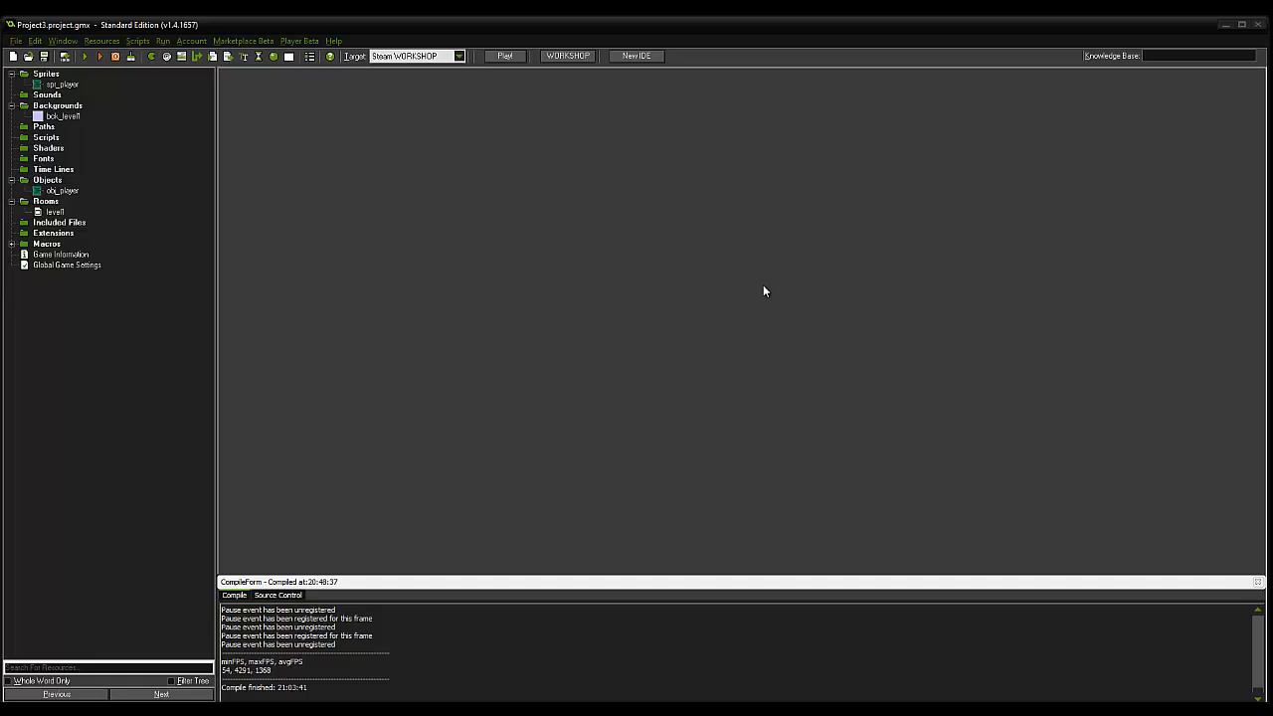
pyautogui.moveTo(1117, 308)
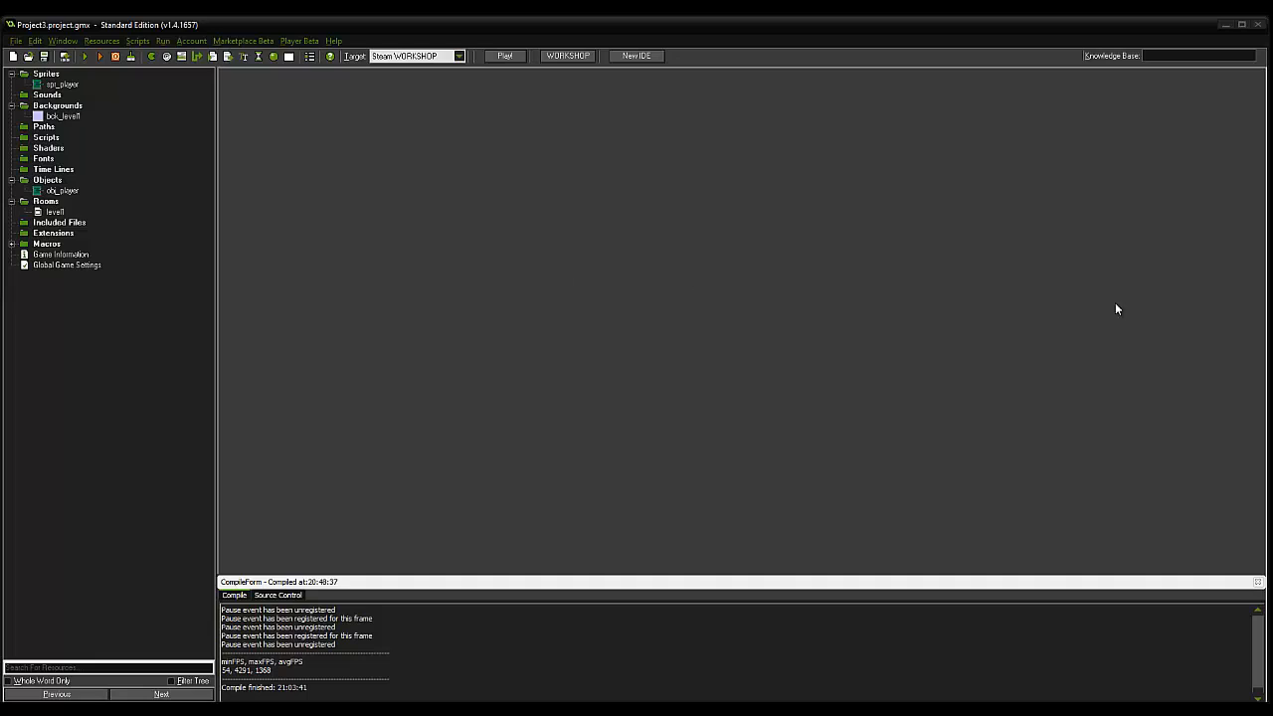
pyautogui.moveTo(155, 68)
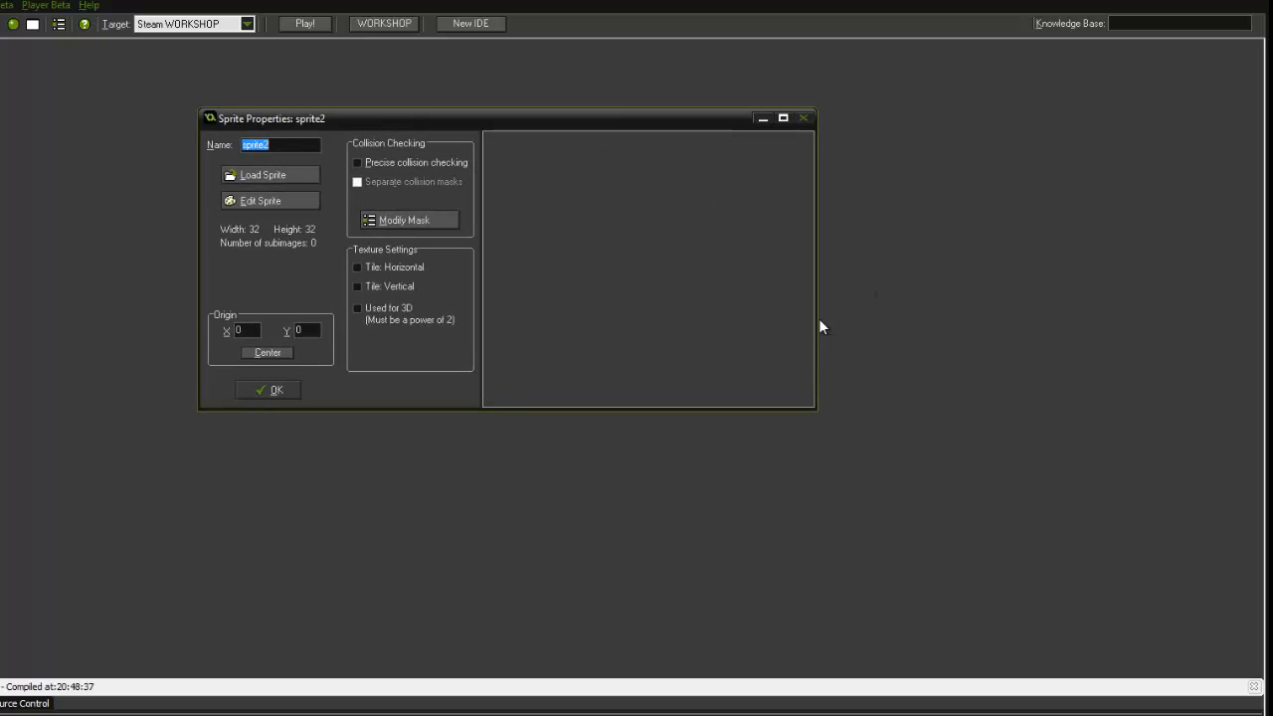
pyautogui.moveTo(30, 167)
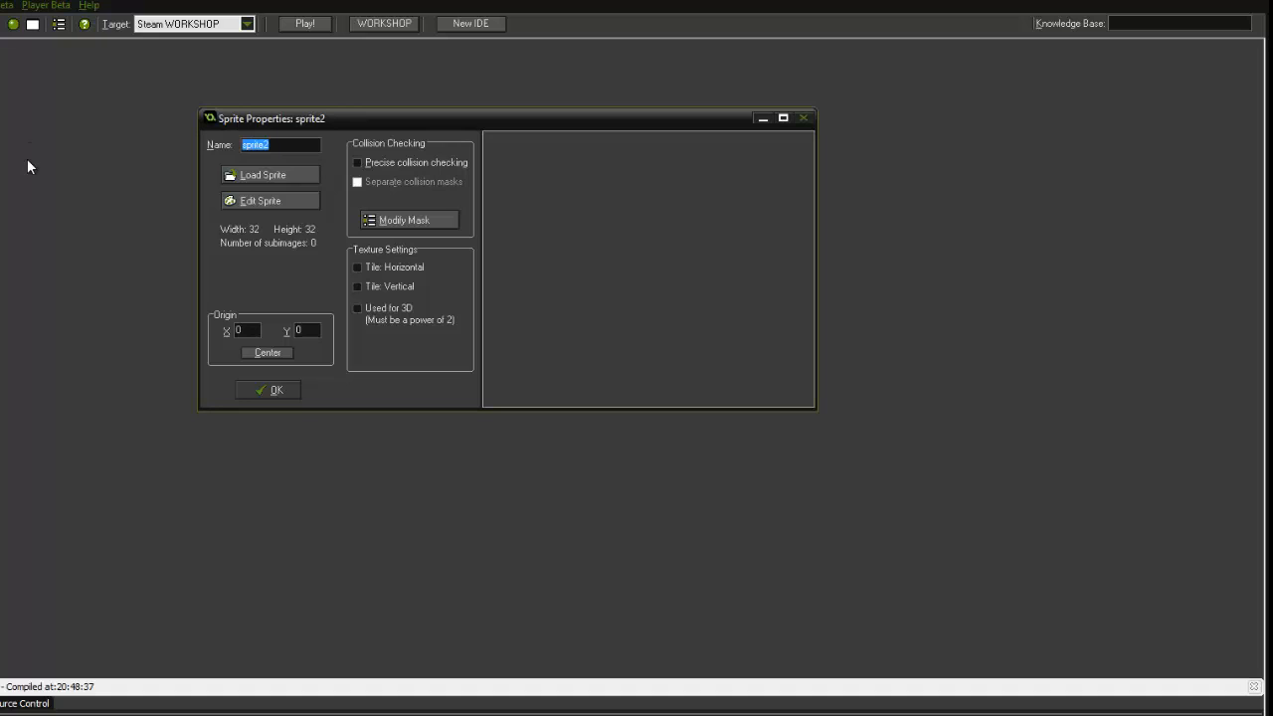
# - Name the sprite spr_obstacle and enter its image editor
pyautogui.write('spr_obstacl')
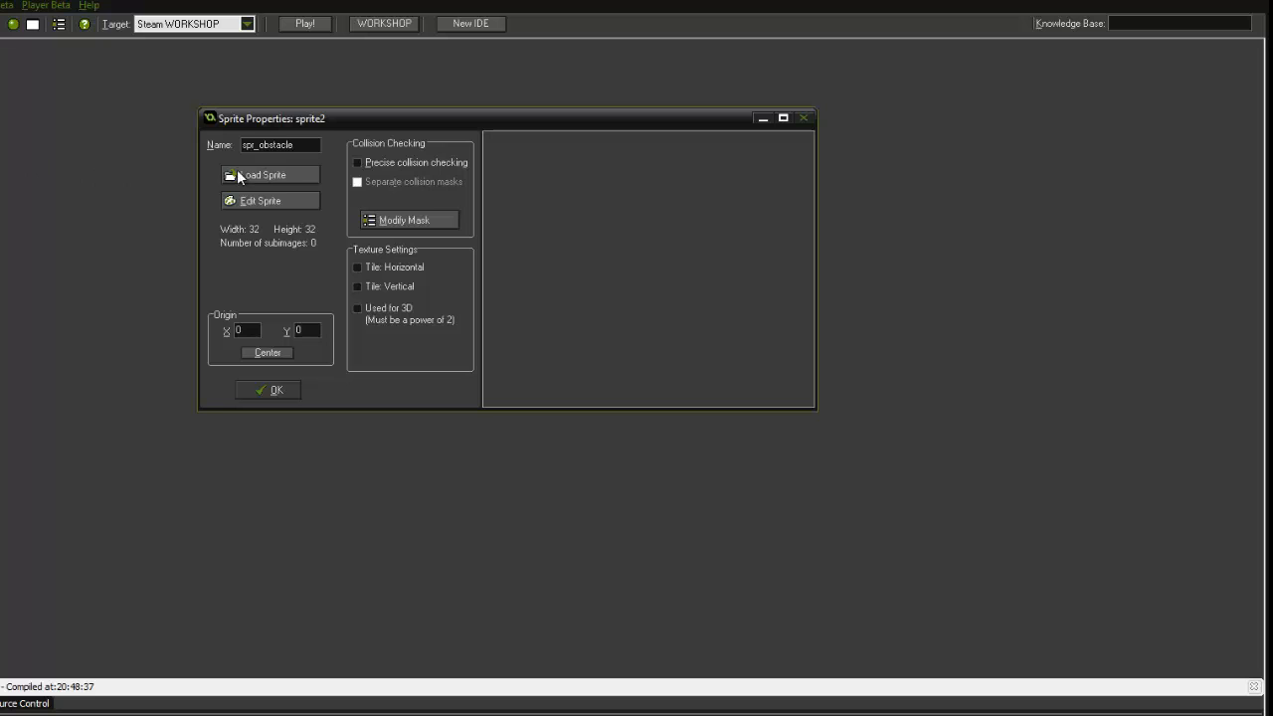
pyautogui.click(261, 199)
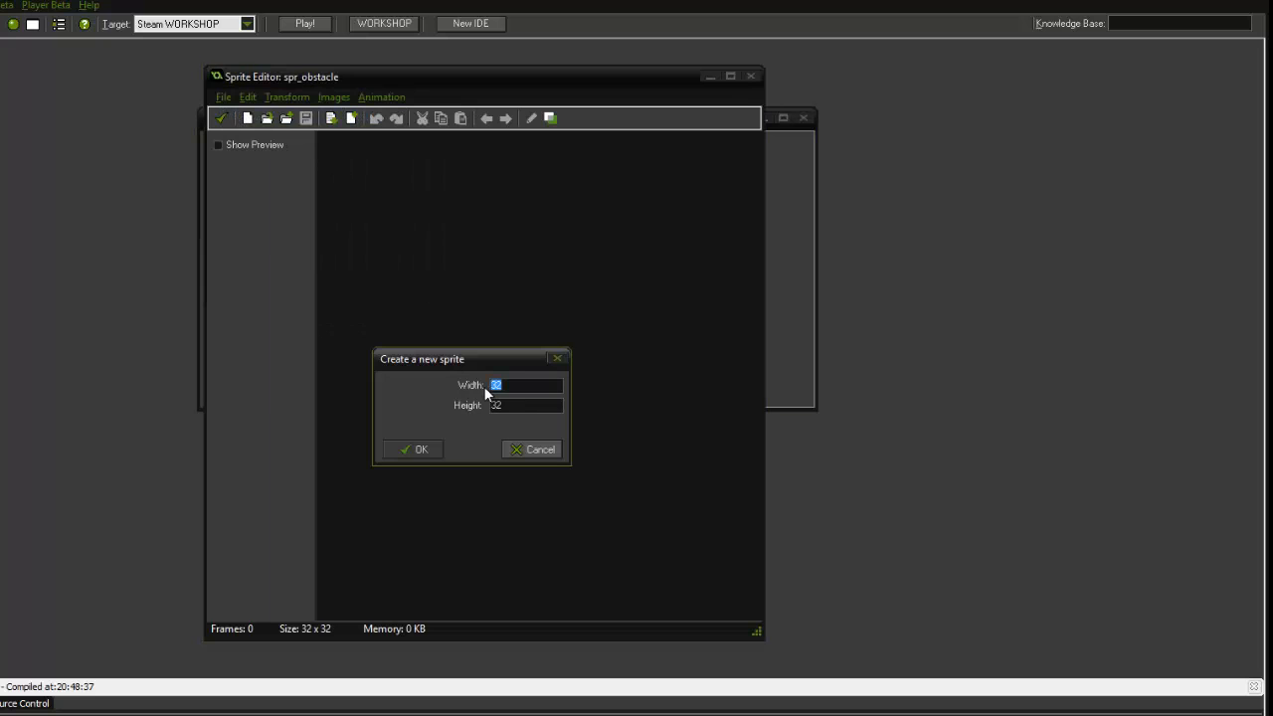
# - Confirm a 32×32 image and fill frame 0 with gray
pyautogui.click(414, 450)
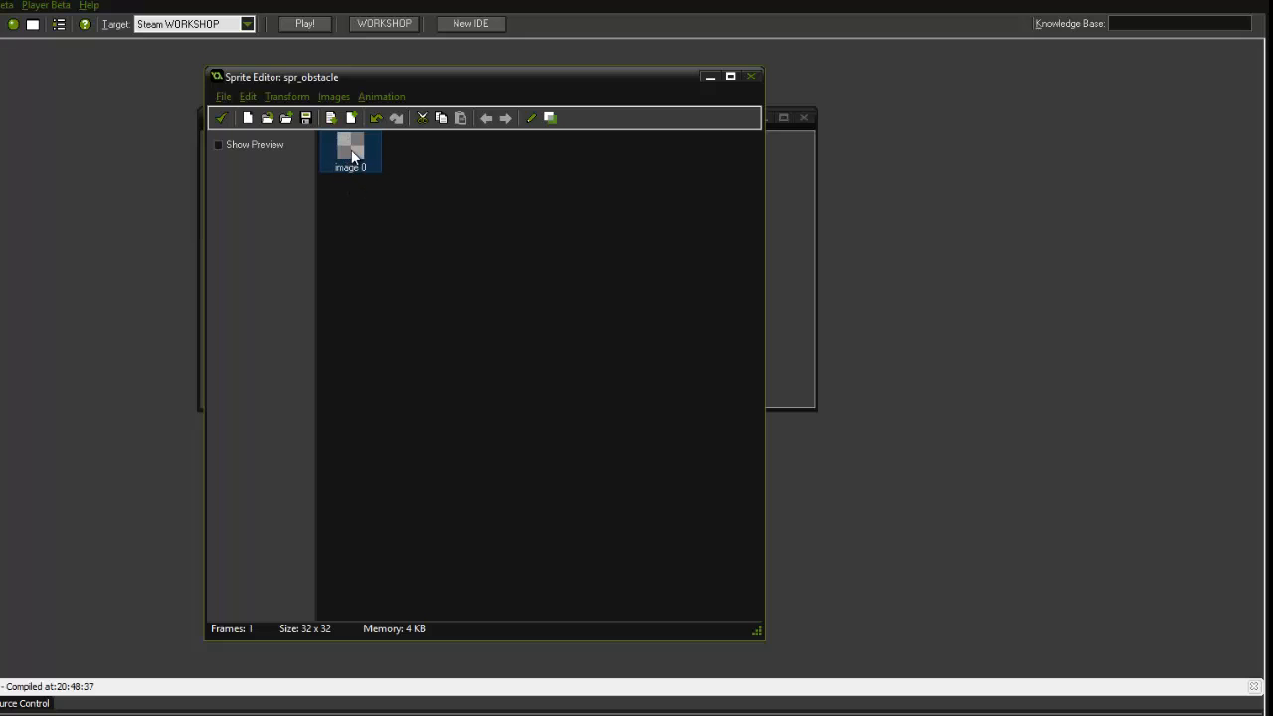
pyautogui.doubleClick(350, 149)
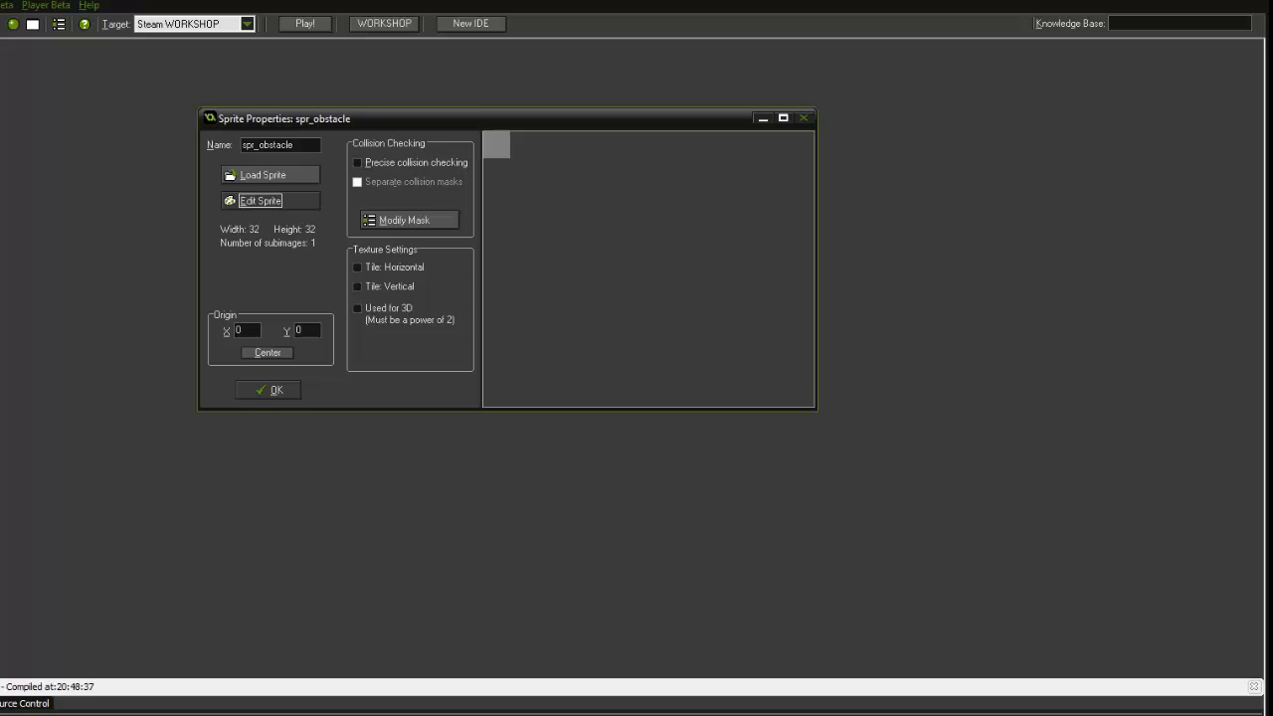
# - Confirm the spr_obstacle Sprite Properties to save it to the project
pyautogui.click(266, 388)
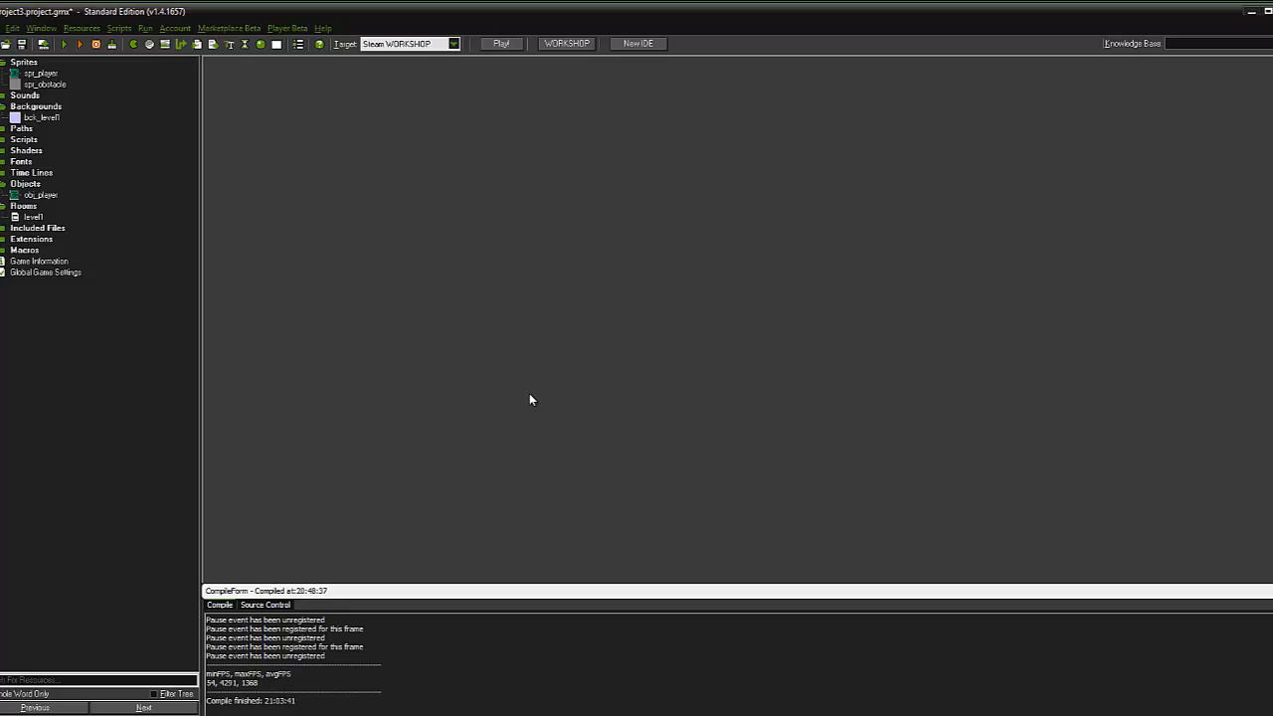
pyautogui.moveTo(378, 286)
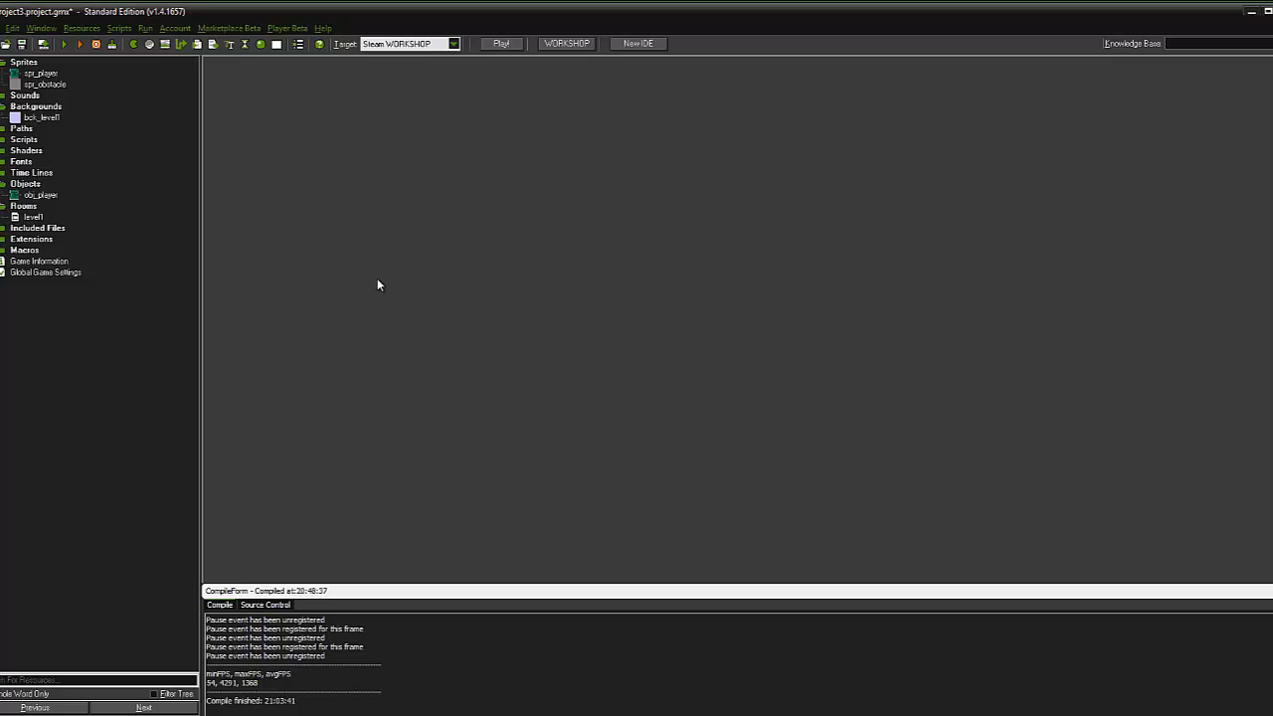
pyautogui.moveTo(235, 177)
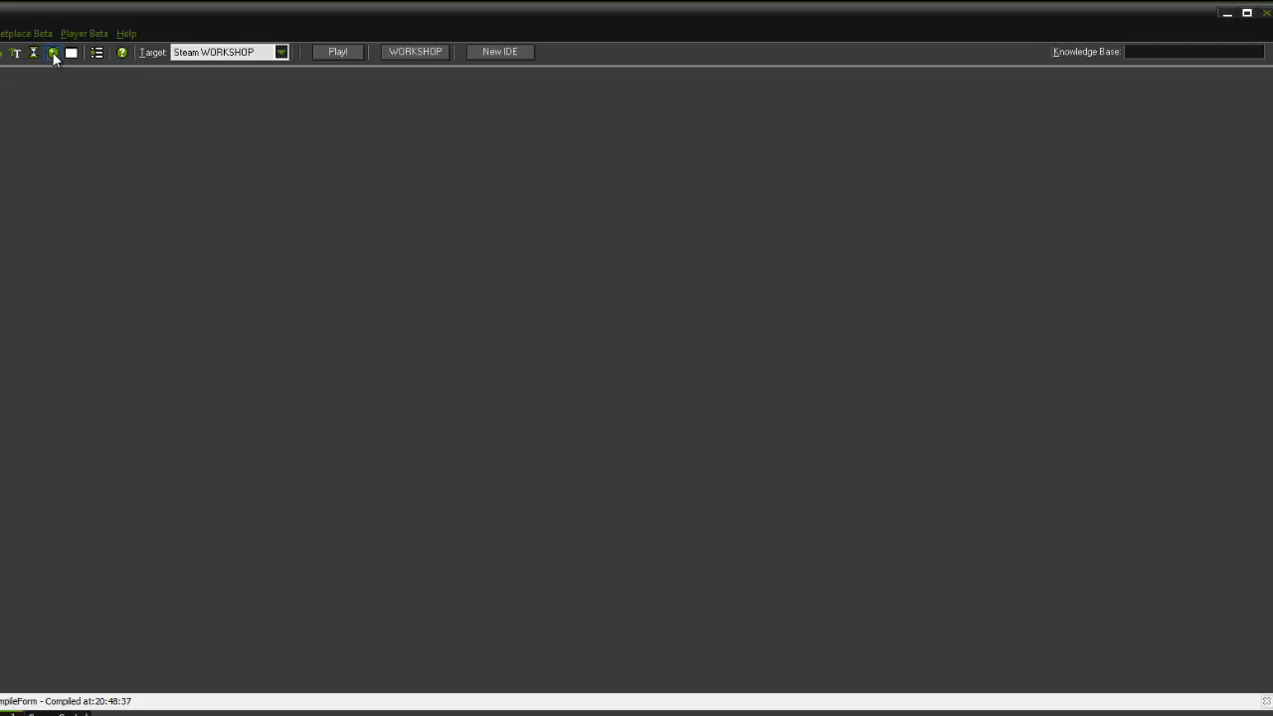
# - Create obj_obstacle with sprite spr_obstacle, Solid ticked, and save it
pyautogui.click(52, 52)
pyautogui.write('obj_obs')
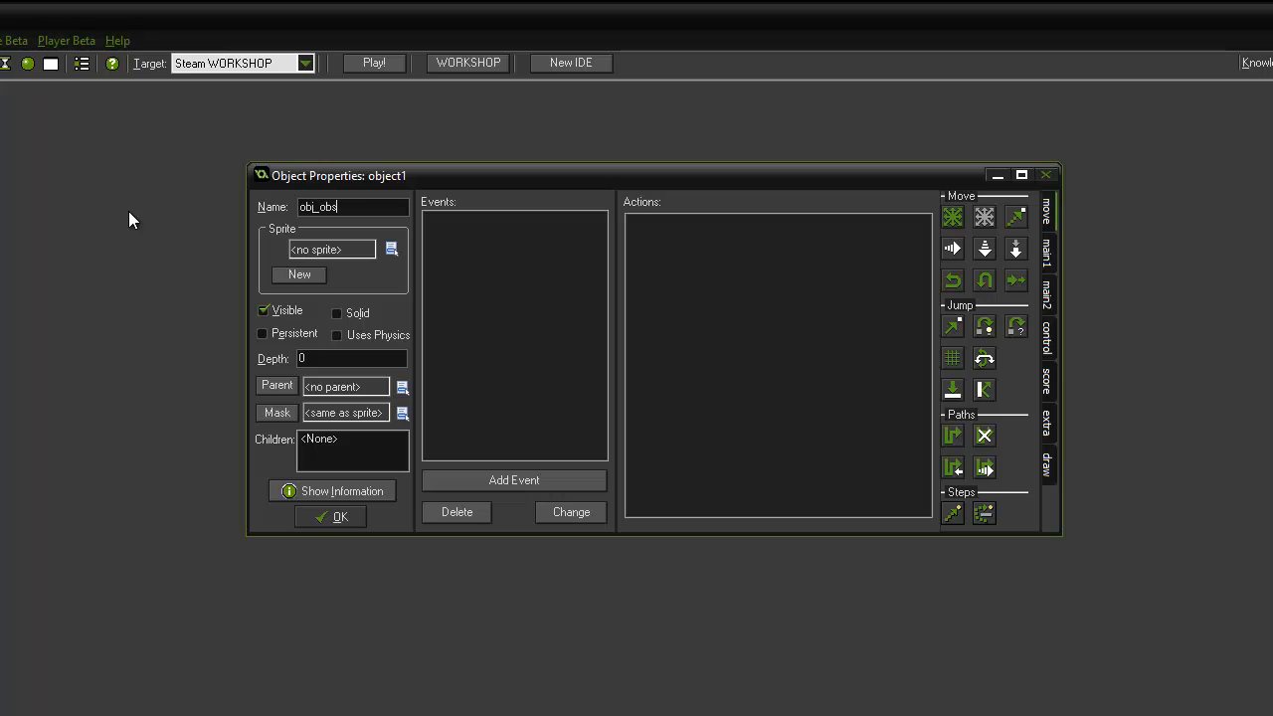
pyautogui.write('ta')
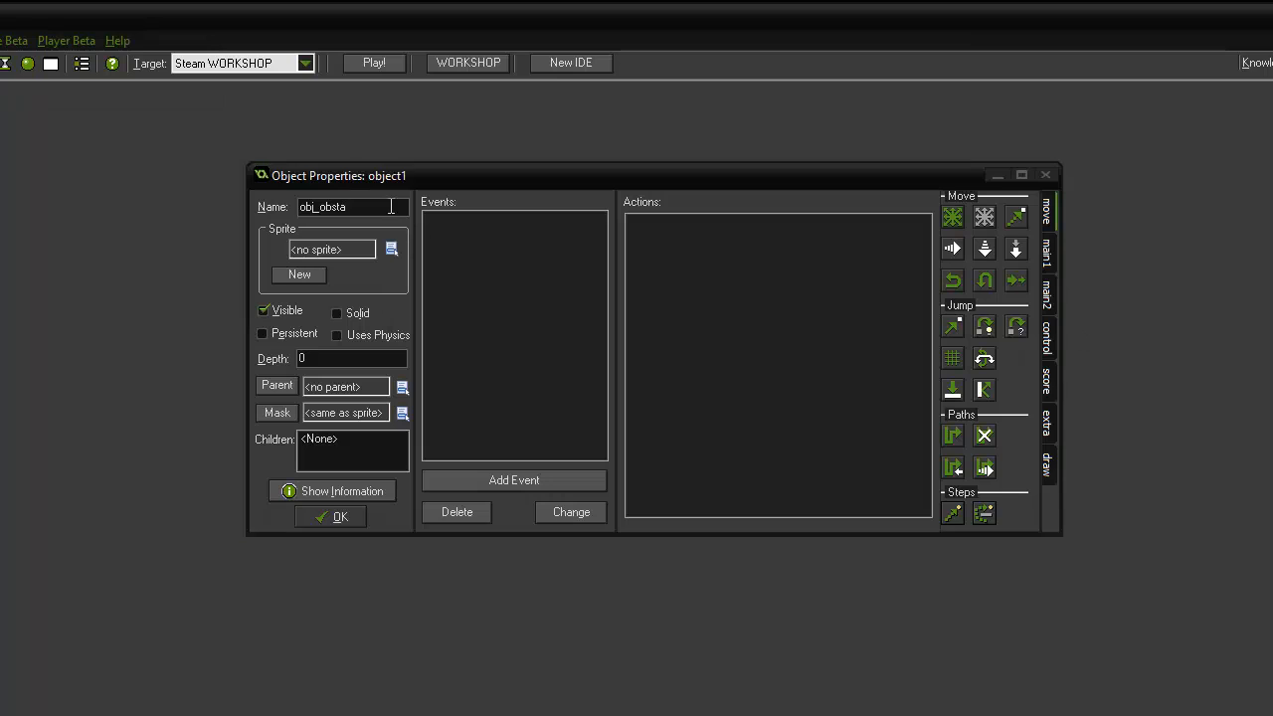
pyautogui.click(392, 248)
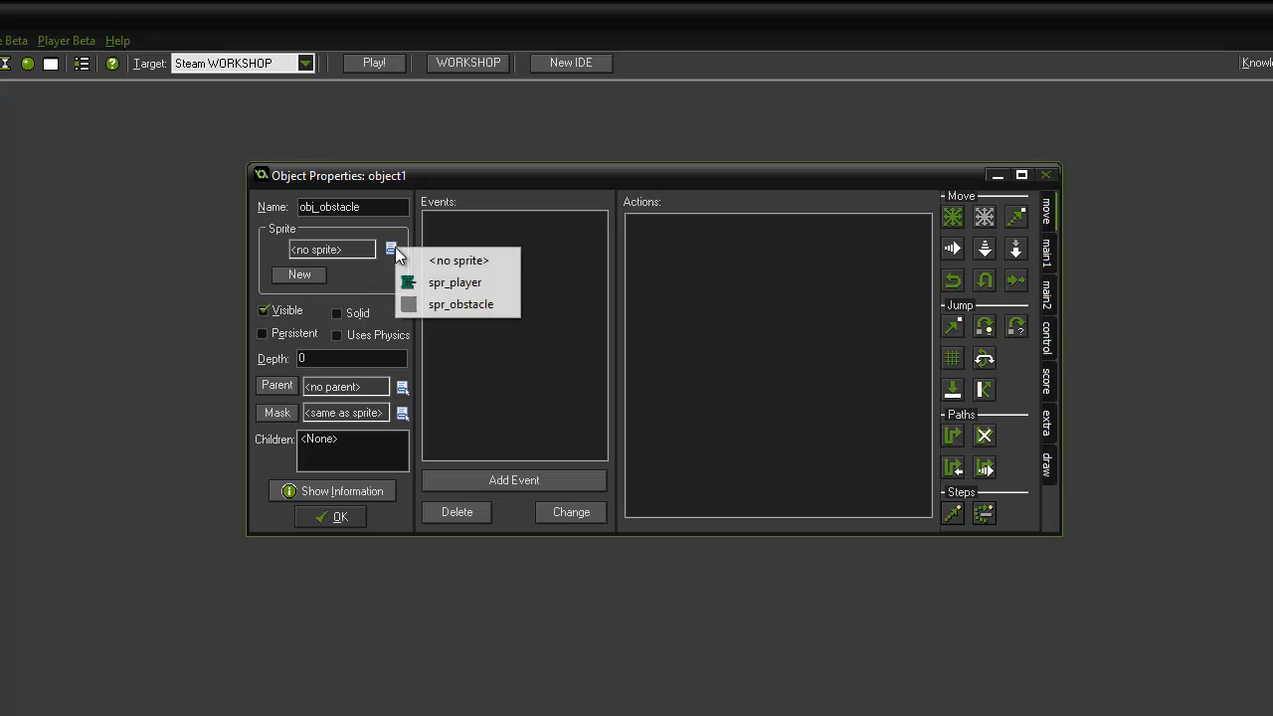
pyautogui.click(461, 302)
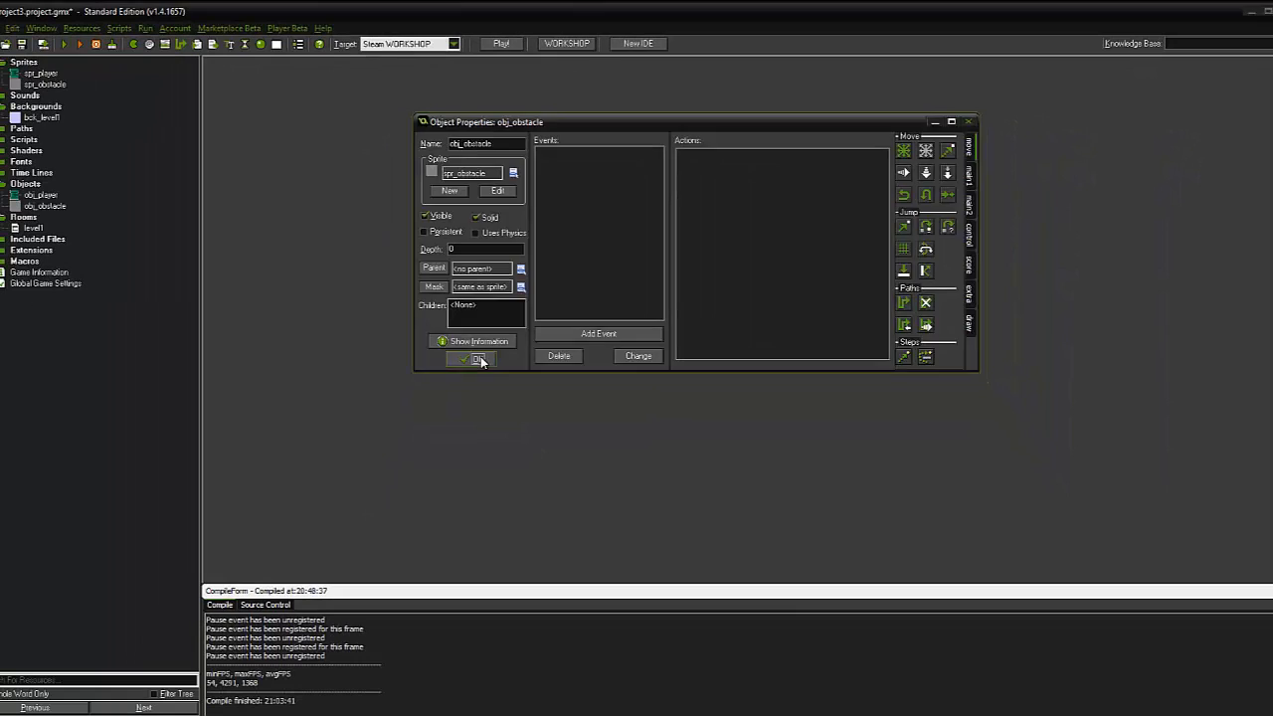
pyautogui.click(476, 358)
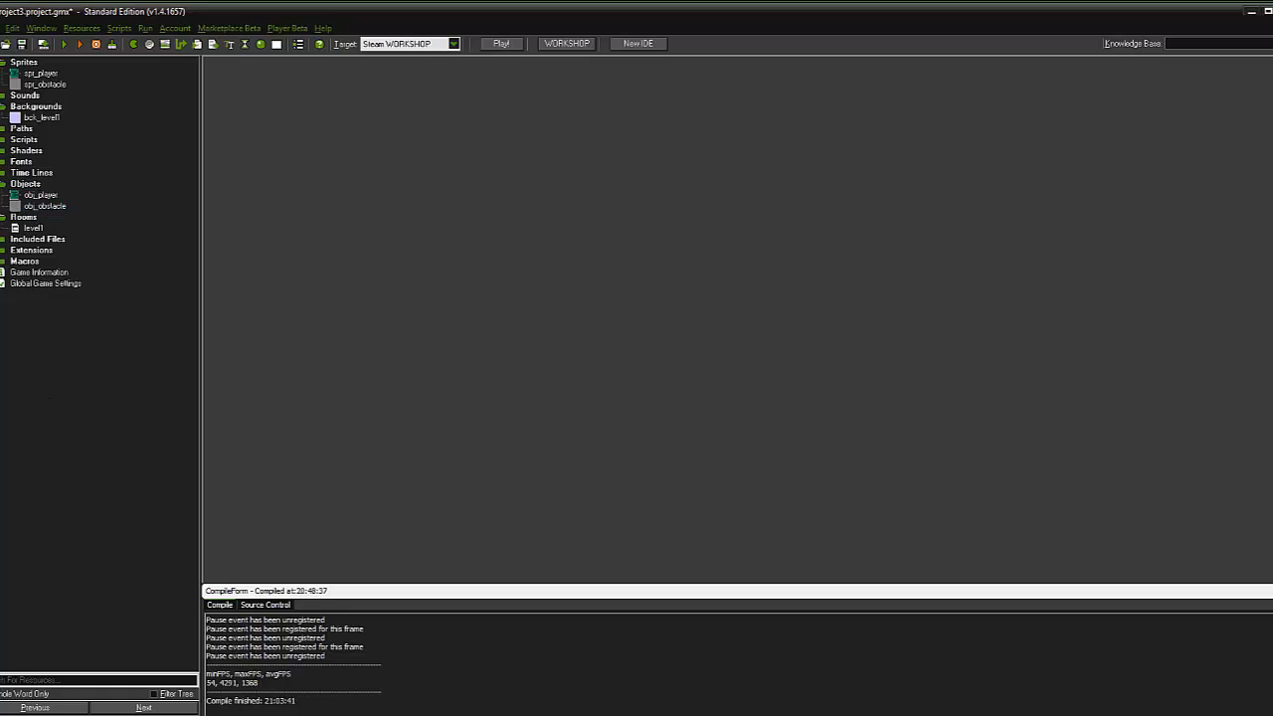
# - Bring up obj_player's properties and start adding a new event
pyautogui.click(40, 195)
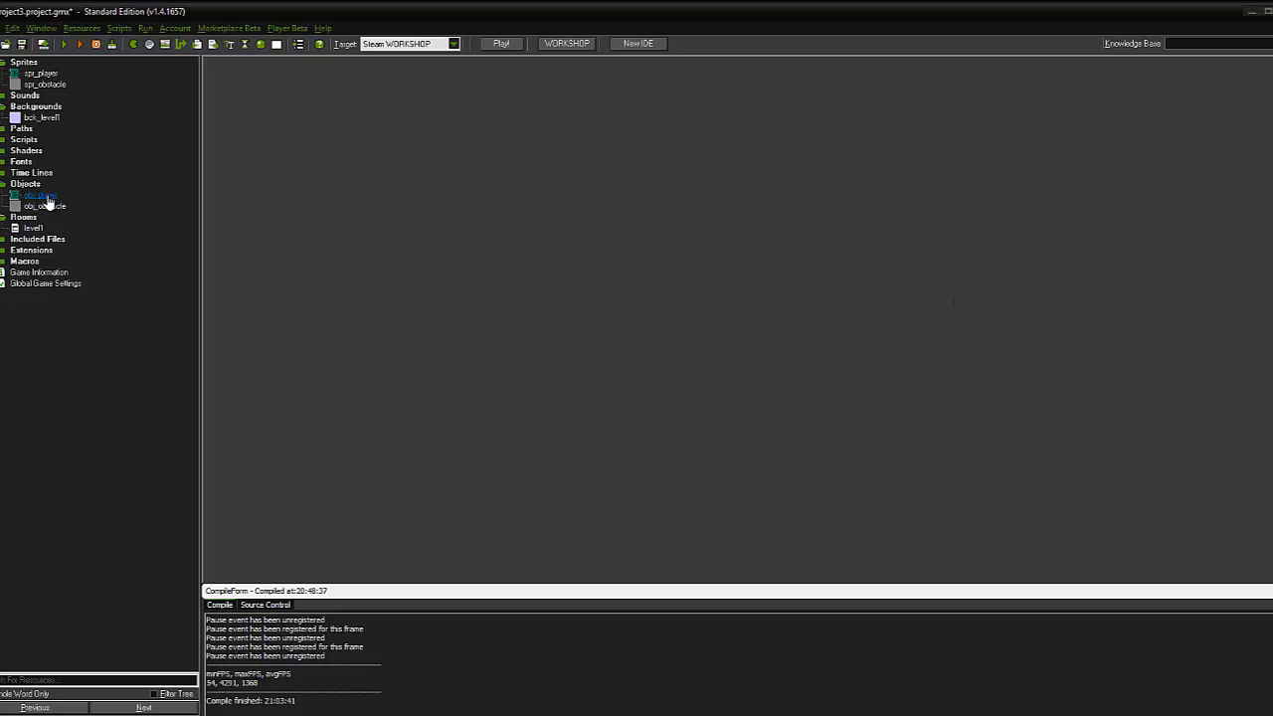
pyautogui.doubleClick(40, 194)
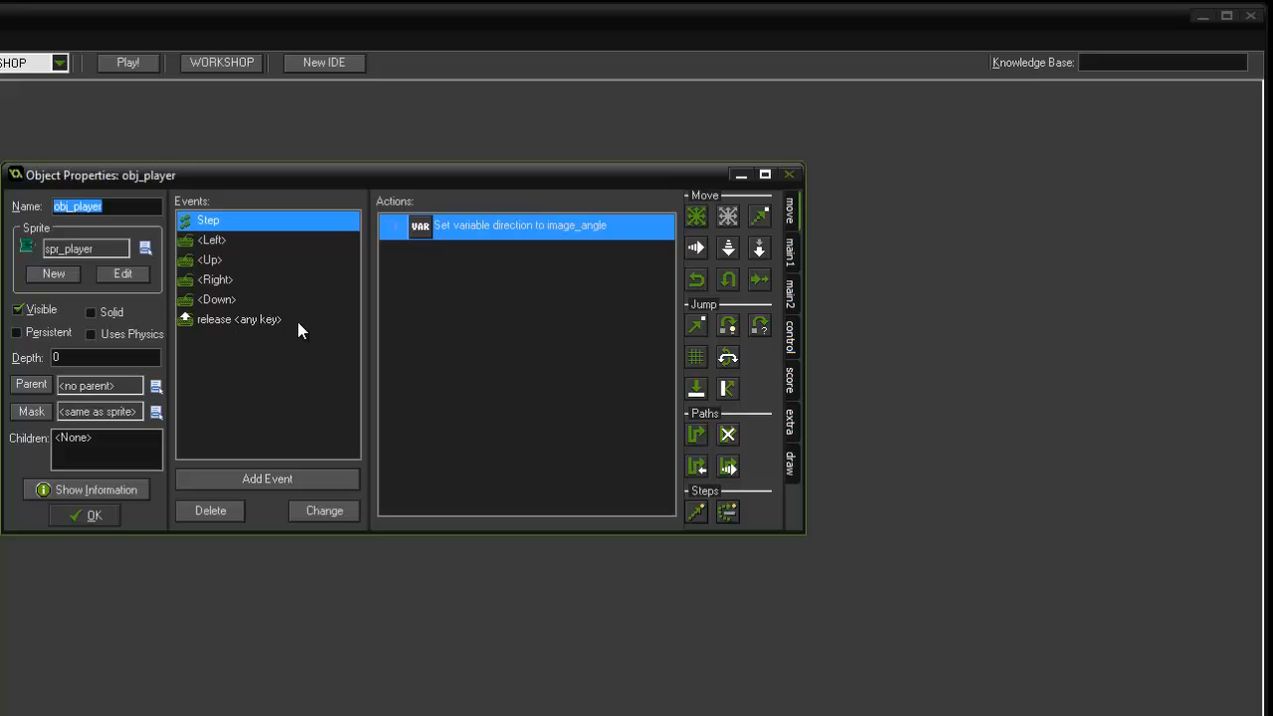
pyautogui.moveTo(334, 449)
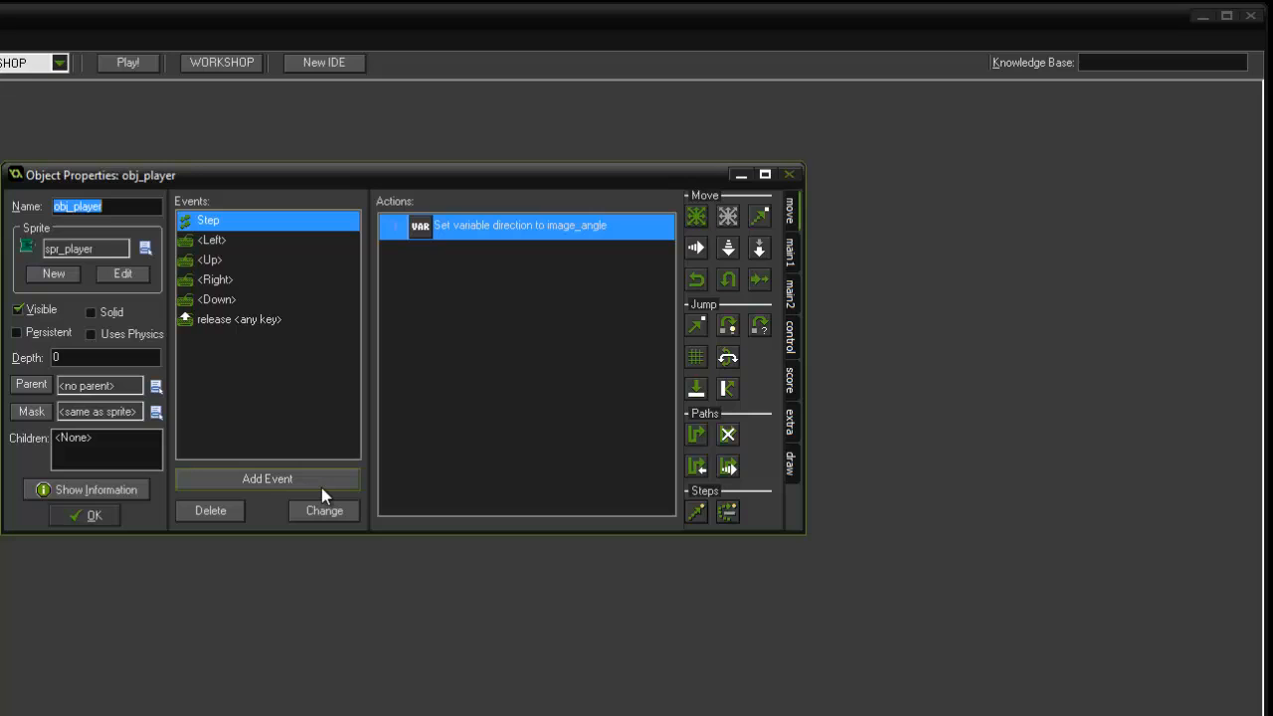
pyautogui.click(266, 478)
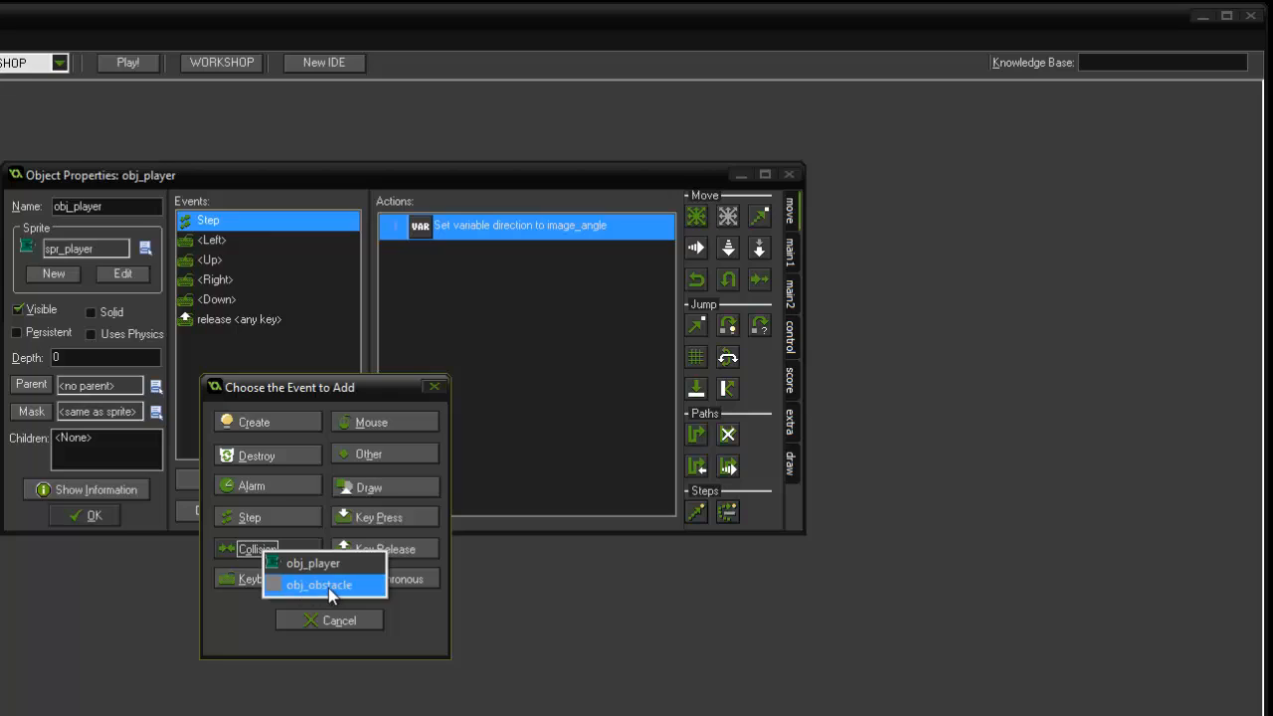
# - Add a collision event with obj_obstacle whose Move Fixed action stops the player at speed 0
pyautogui.click(318, 585)
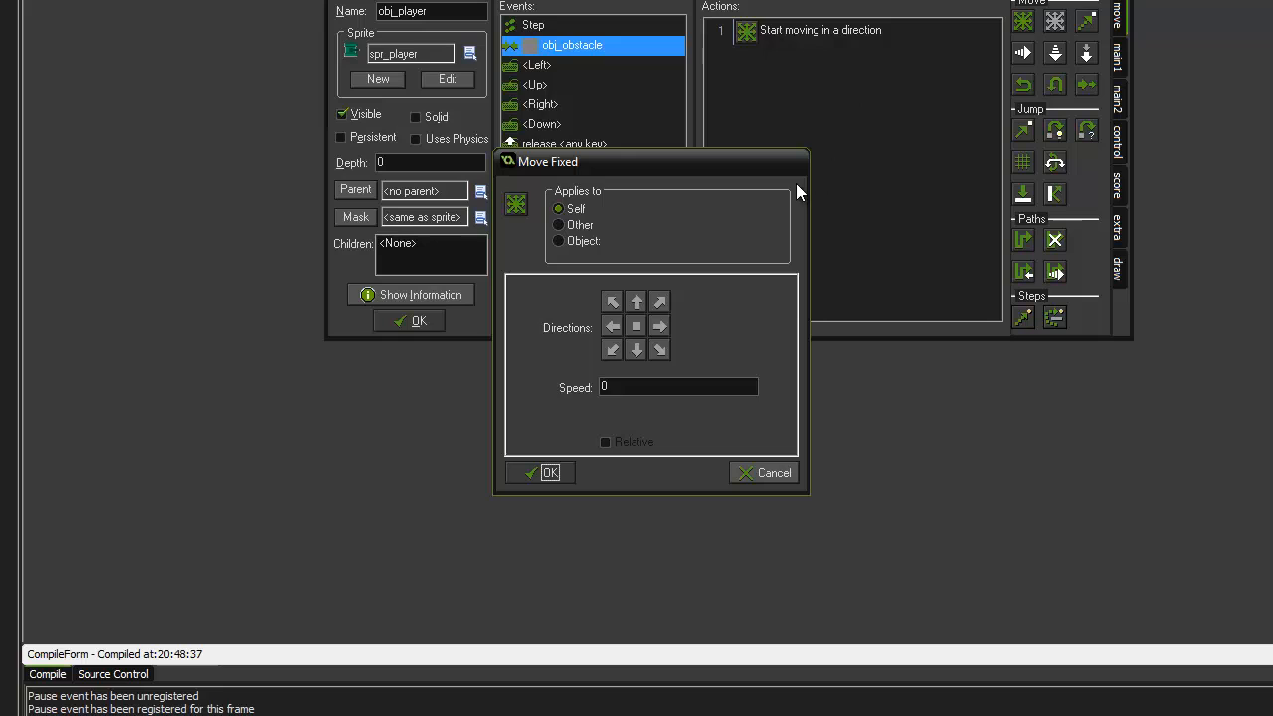
pyautogui.moveTo(529, 233)
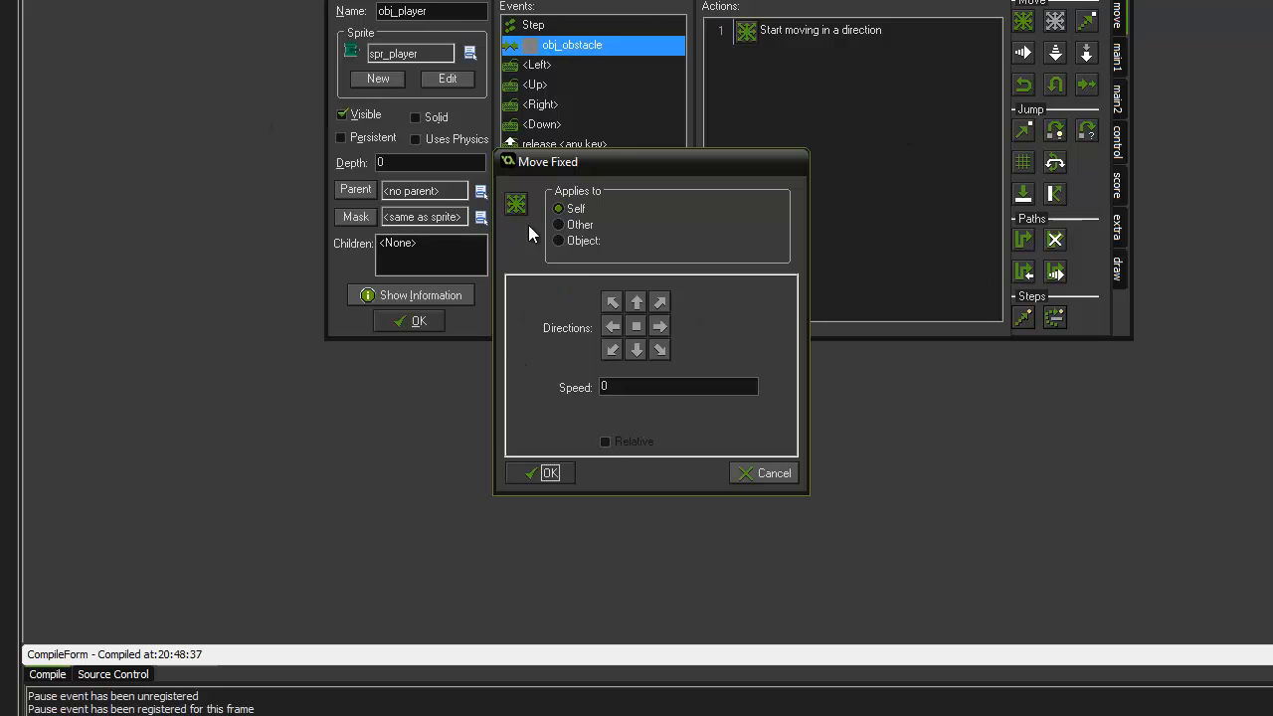
pyautogui.click(636, 326)
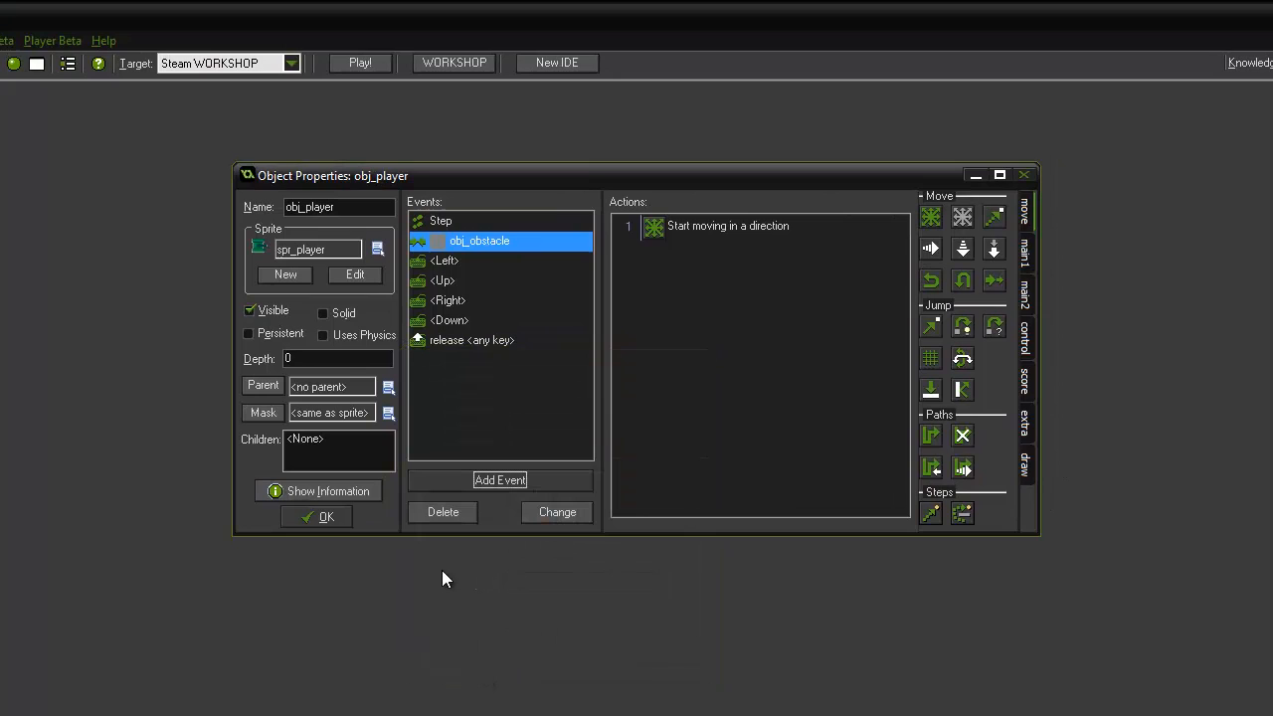
pyautogui.moveTo(455, 572)
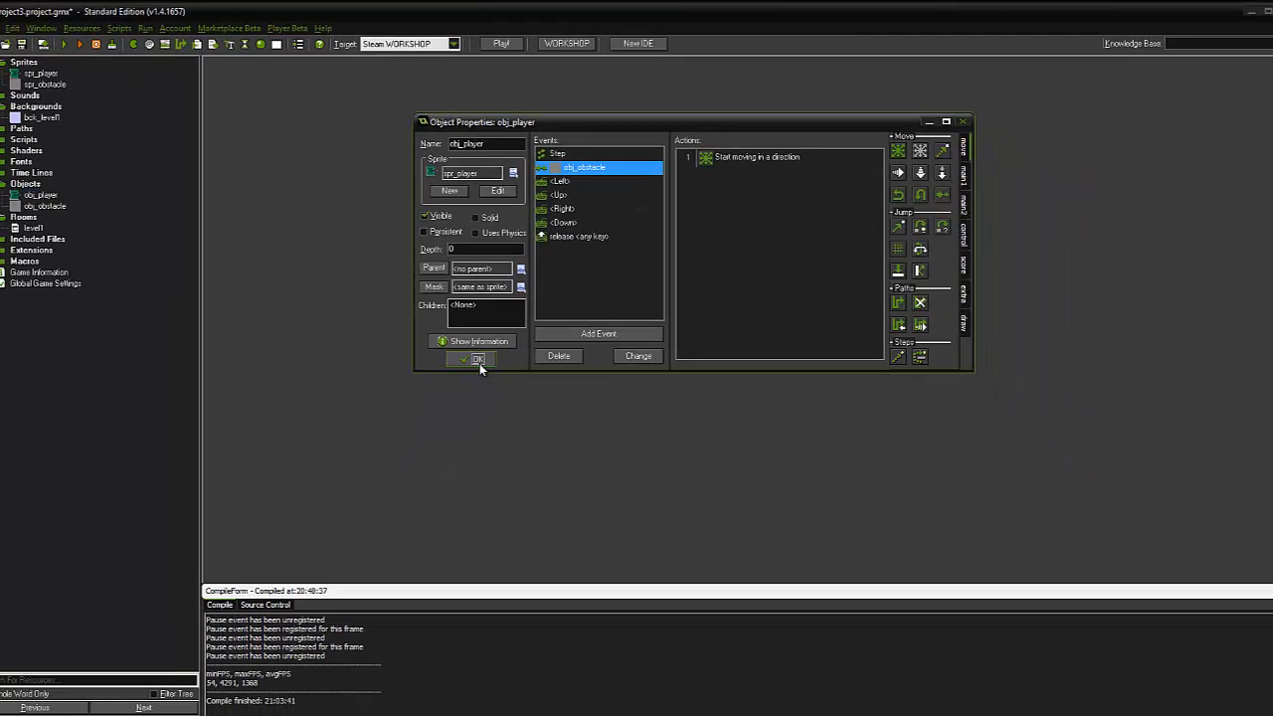
# - Save obj_player's properties and load the level1 room editor
pyautogui.click(478, 358)
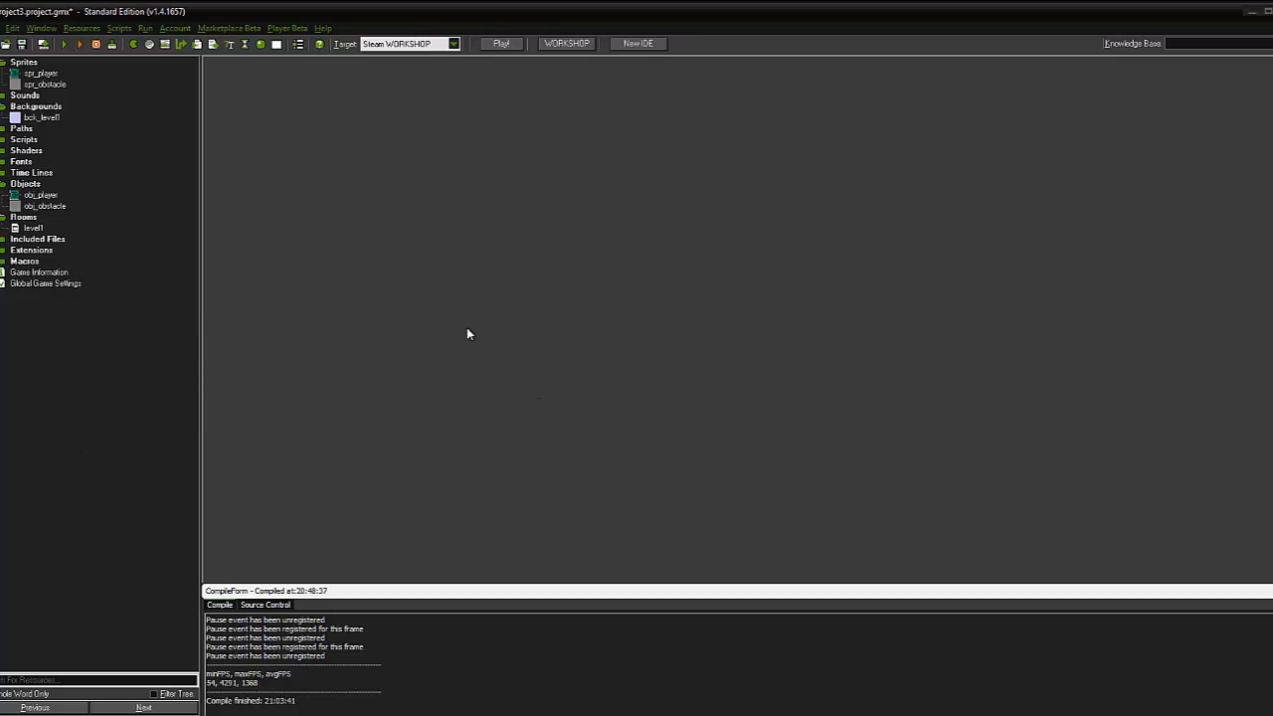
pyautogui.doubleClick(32, 226)
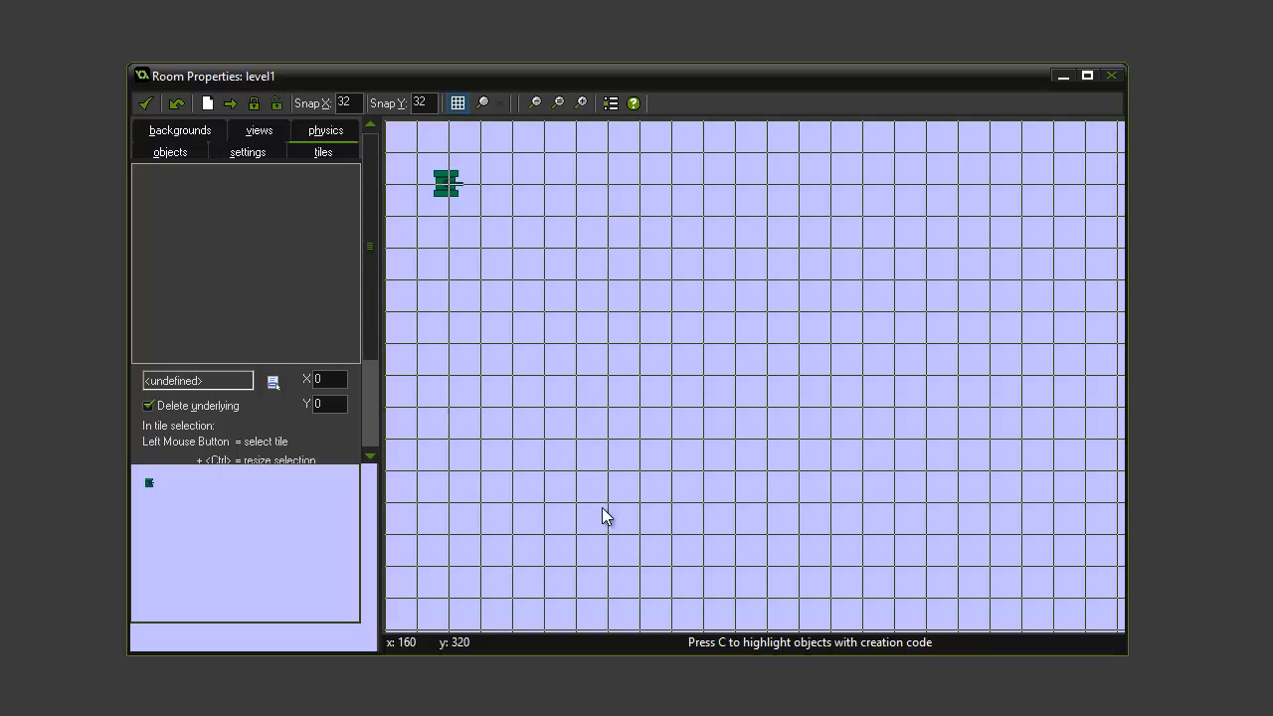
pyautogui.moveTo(267, 442)
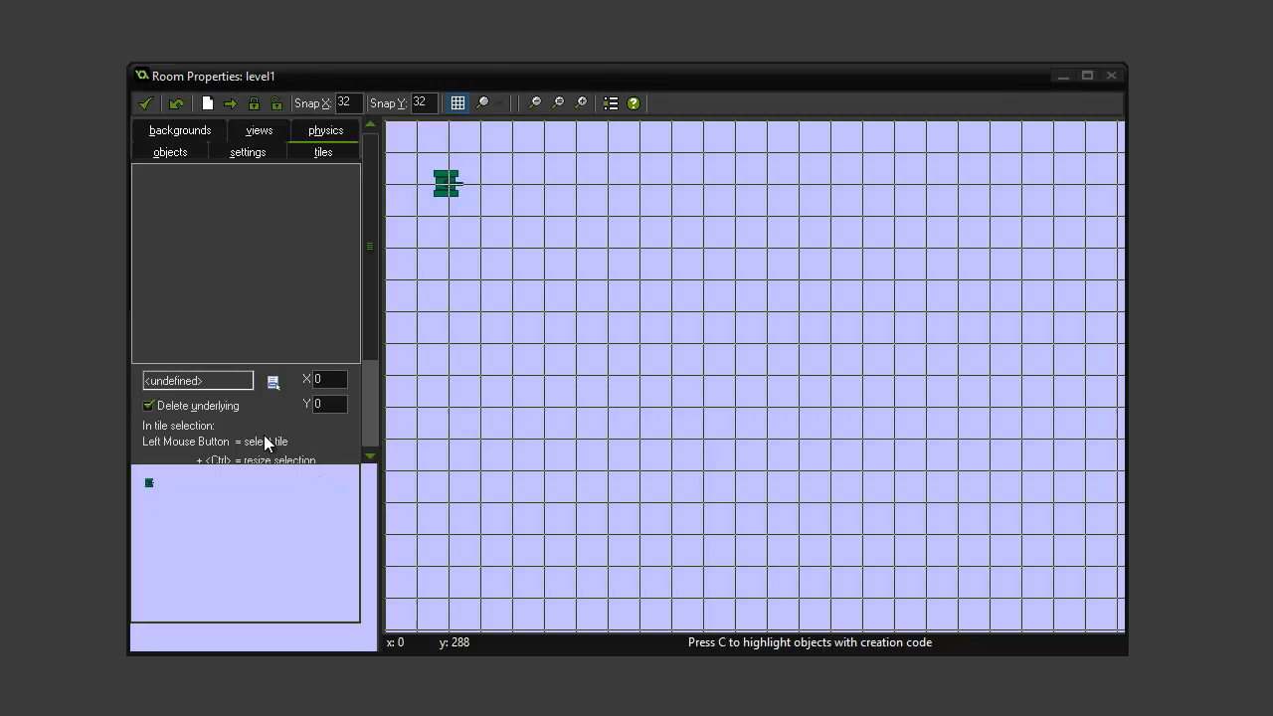
# - Choose obj_obstacle on the objects tab to paint maze walls on the grid
pyautogui.click(171, 151)
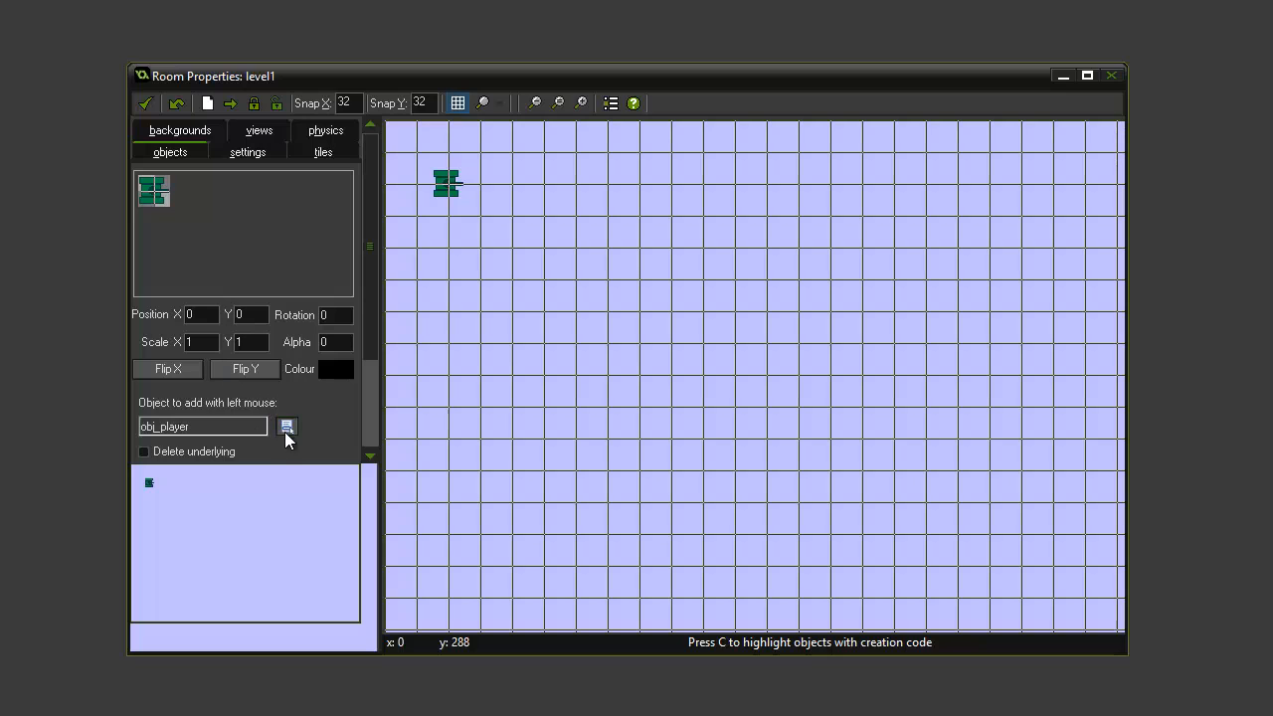
pyautogui.click(286, 426)
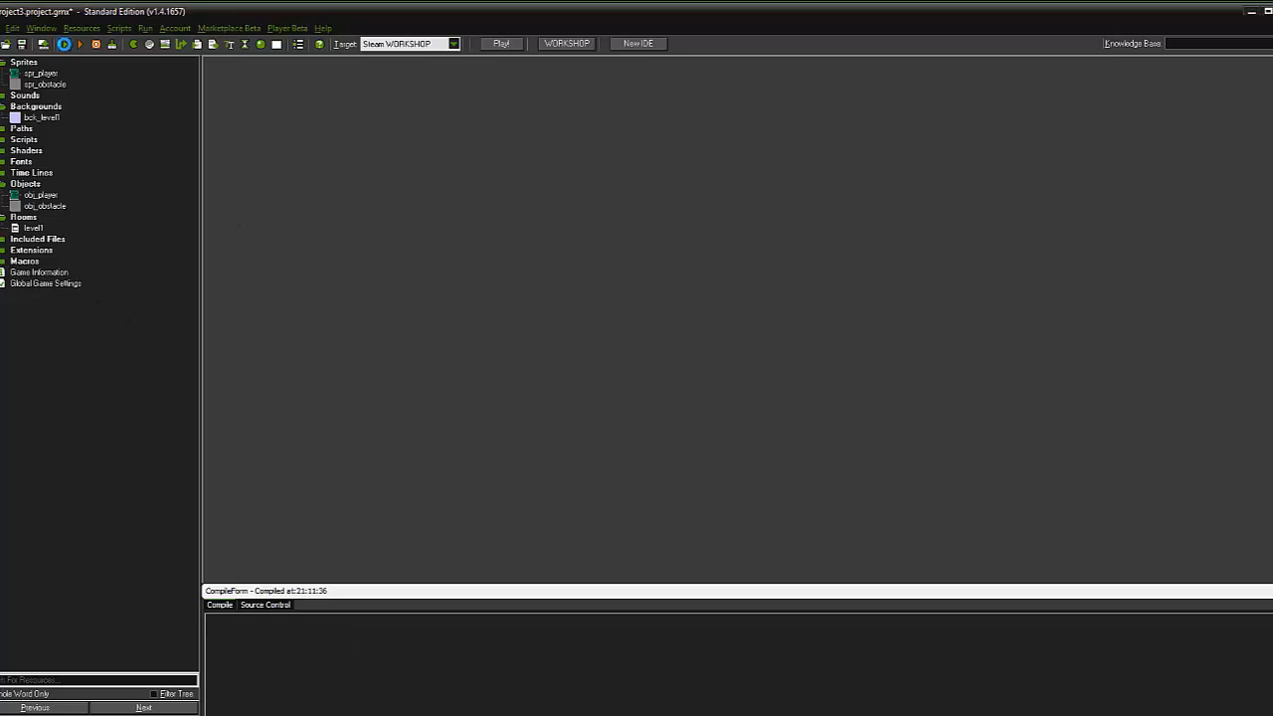
pyautogui.click(501, 44)
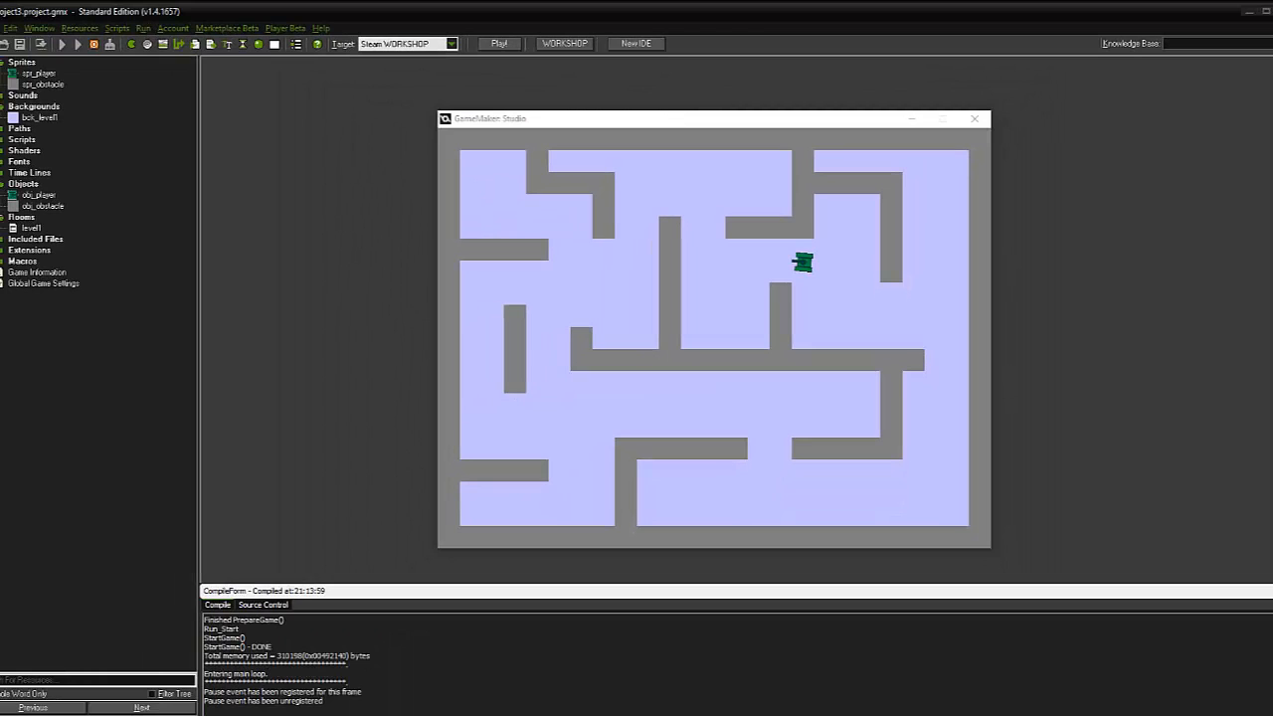
pyautogui.click(975, 119)
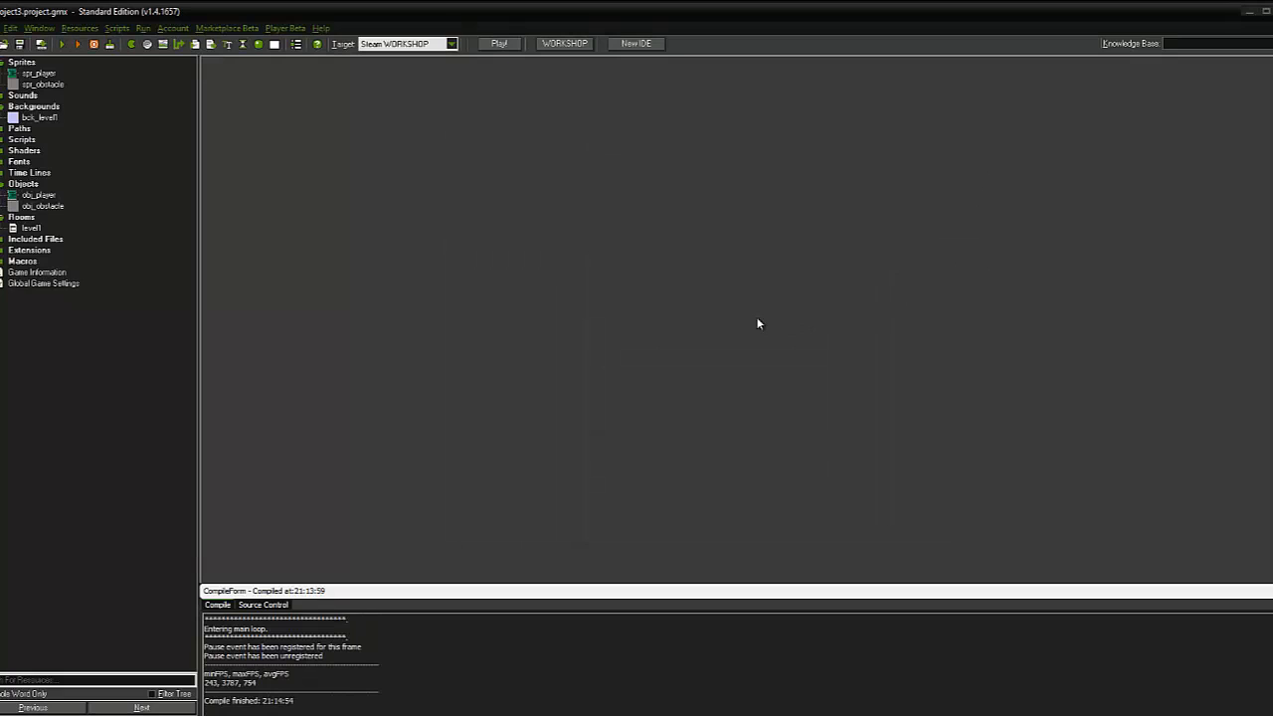